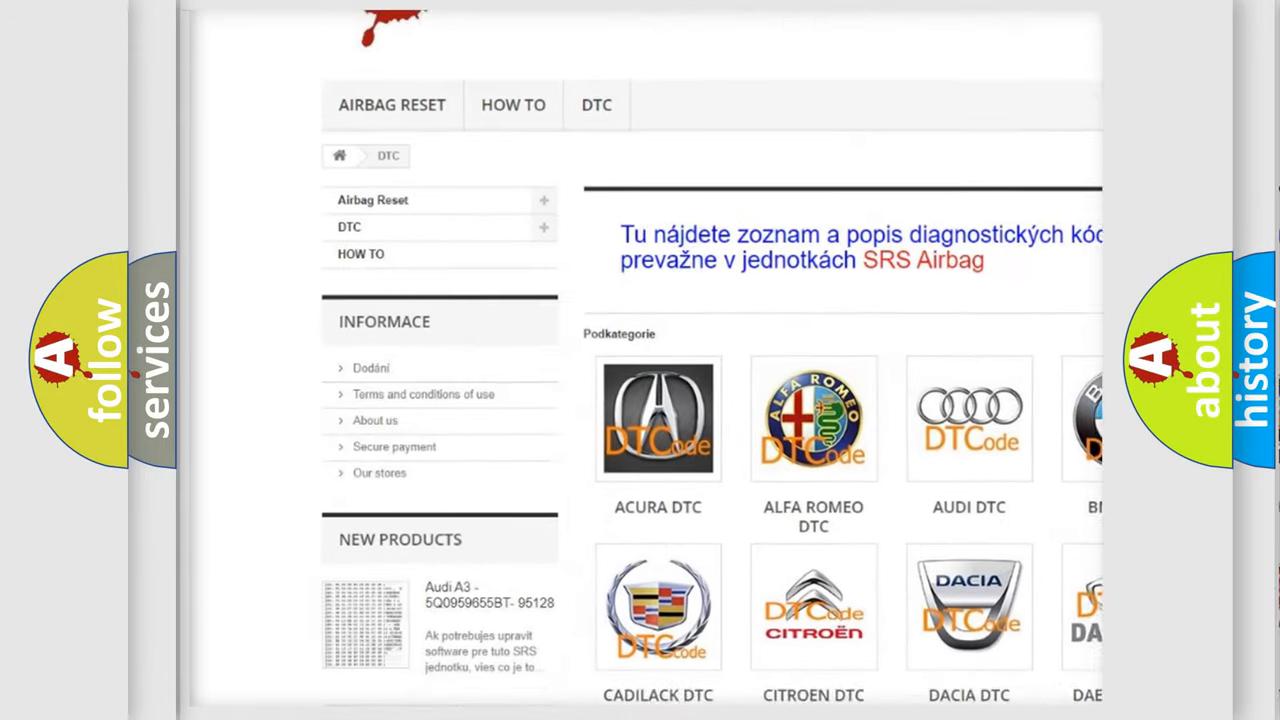
{"action": "scroll", "scroll_direction": "down", "scroll_amount": 3}
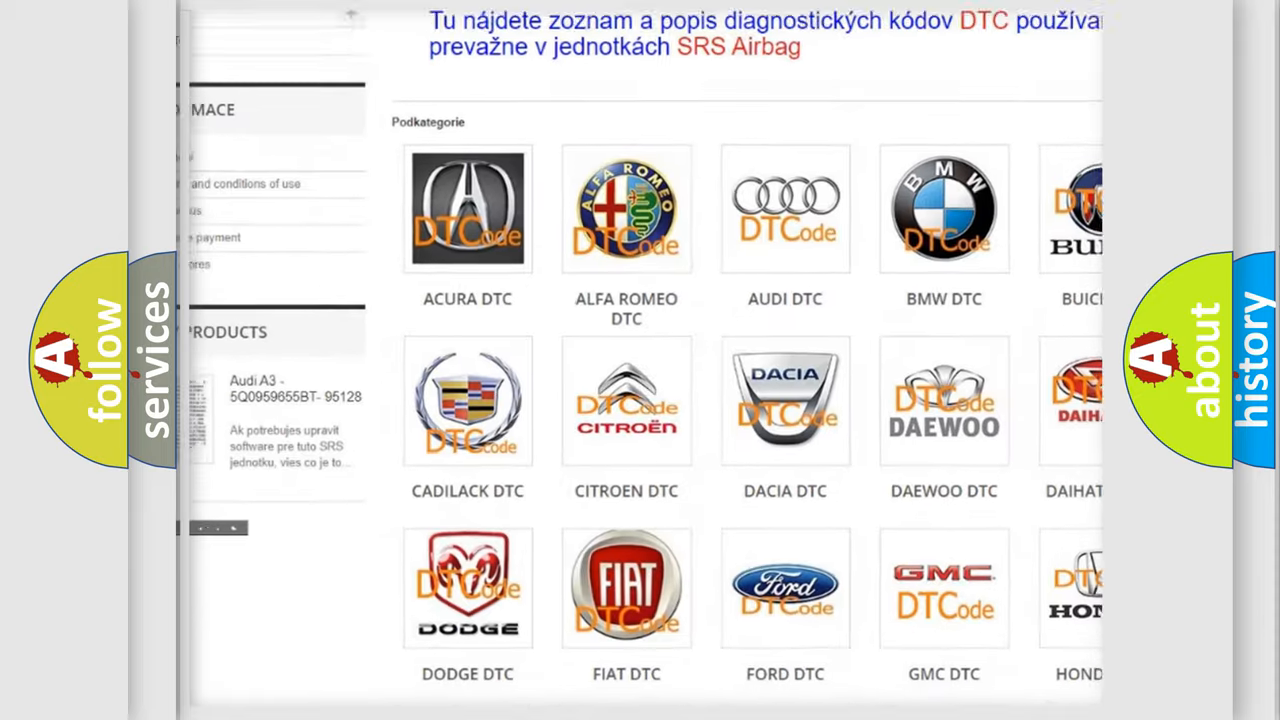
{"action": "scroll", "scroll_direction": "down", "scroll_amount": 3}
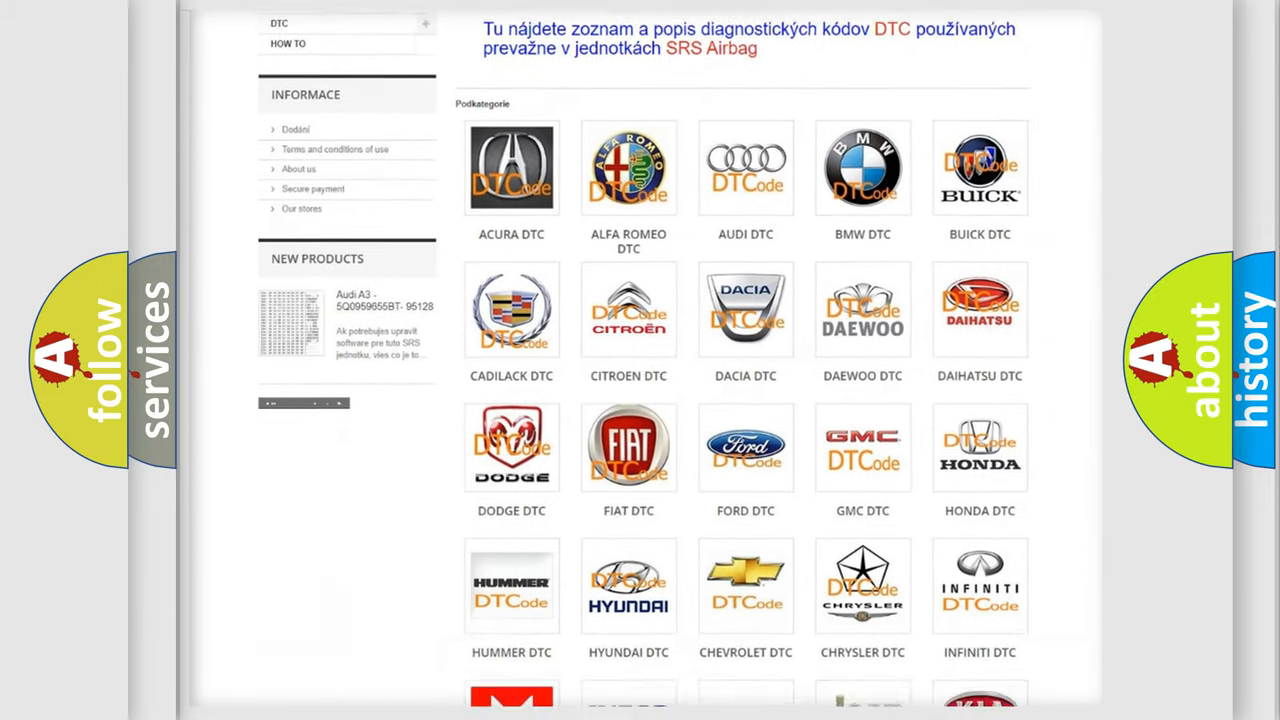
{"action": "scroll", "scroll_direction": "down", "scroll_amount": 3}
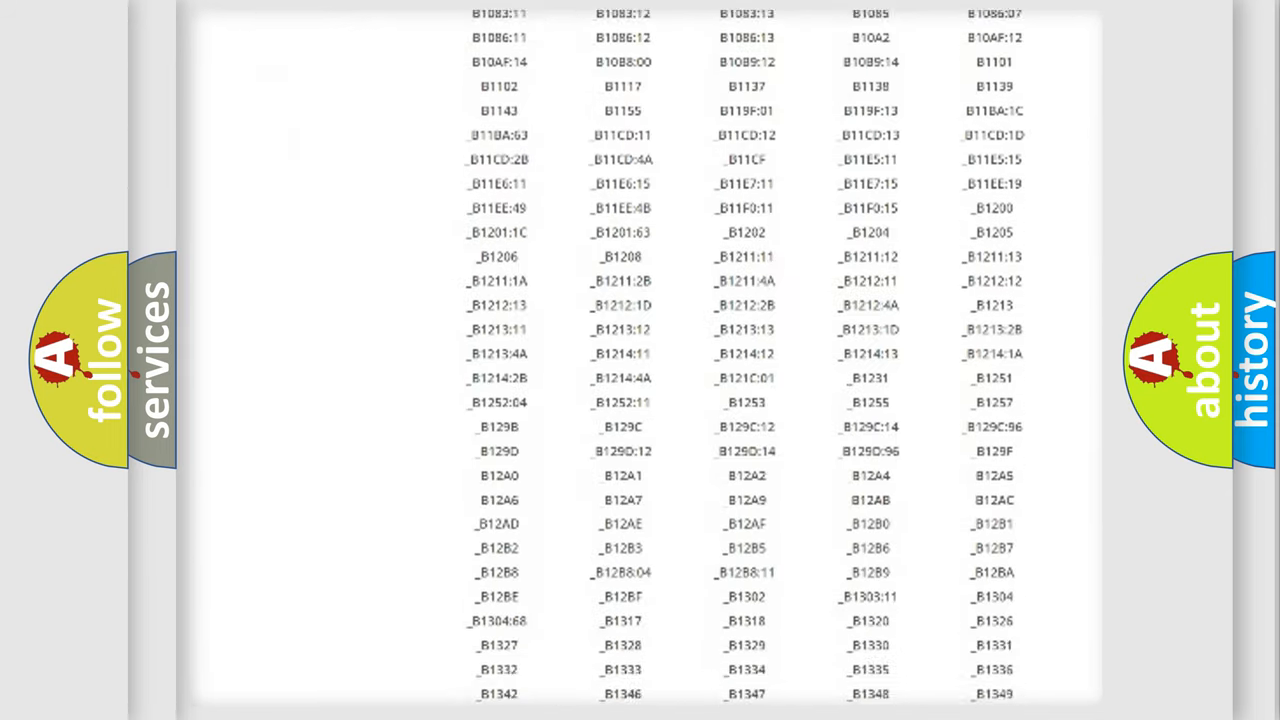
{"action": "scroll", "scroll_direction": "down", "scroll_amount": 3}
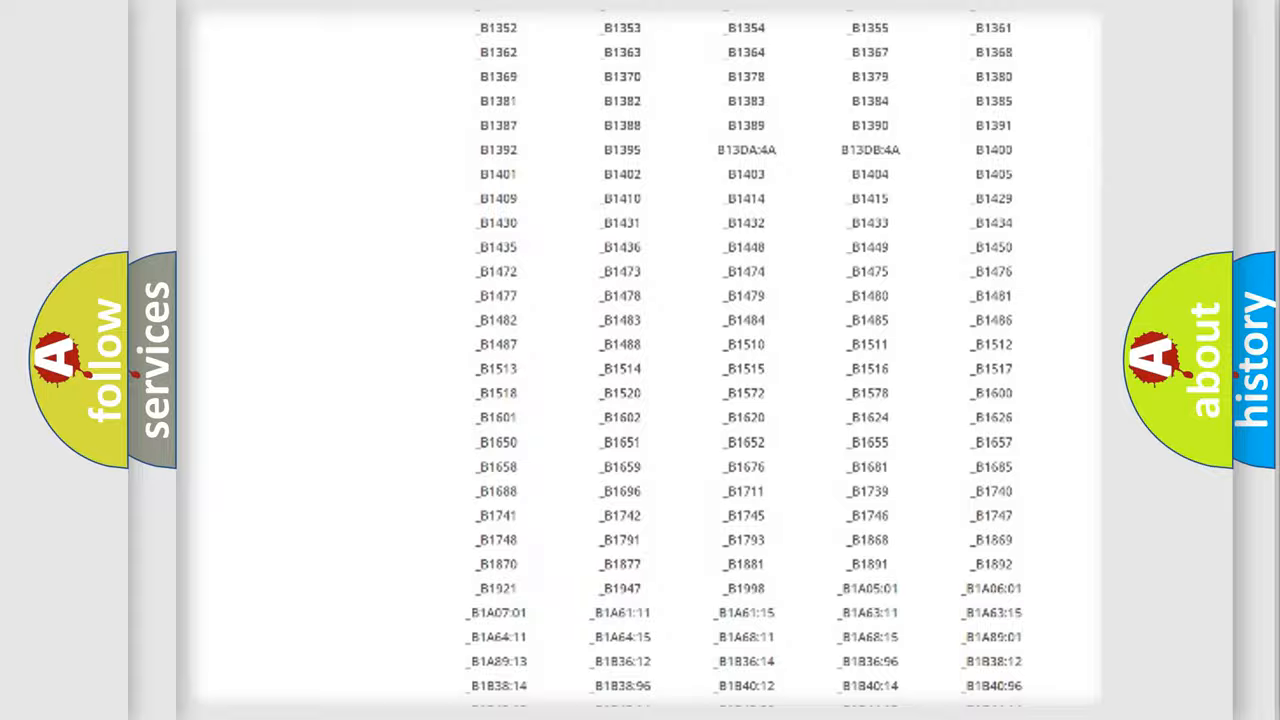